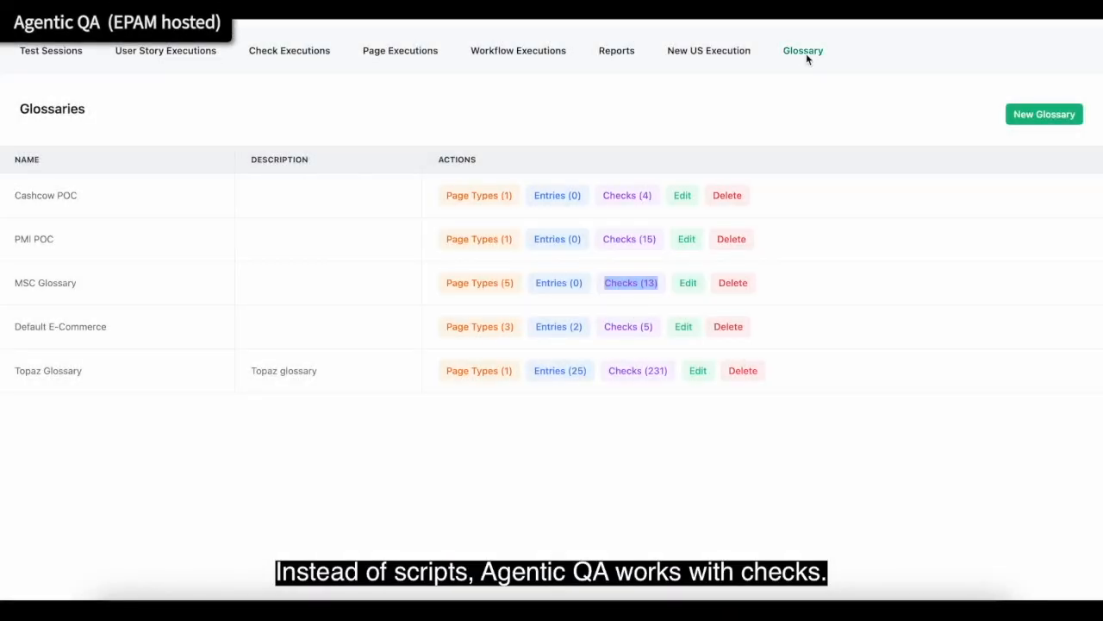
Open the Checks list for the MSC Glossary from the Glossaries overview.
click(631, 283)
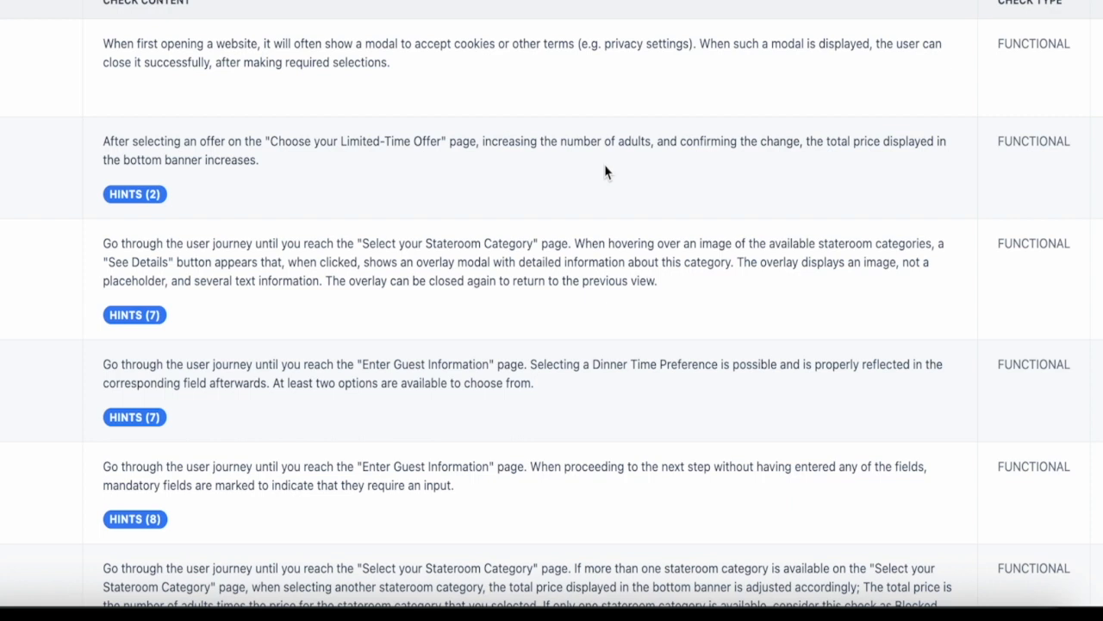
Scroll through the functional checks to the limited-time offer price check and its hints.
scroll(down, 3)
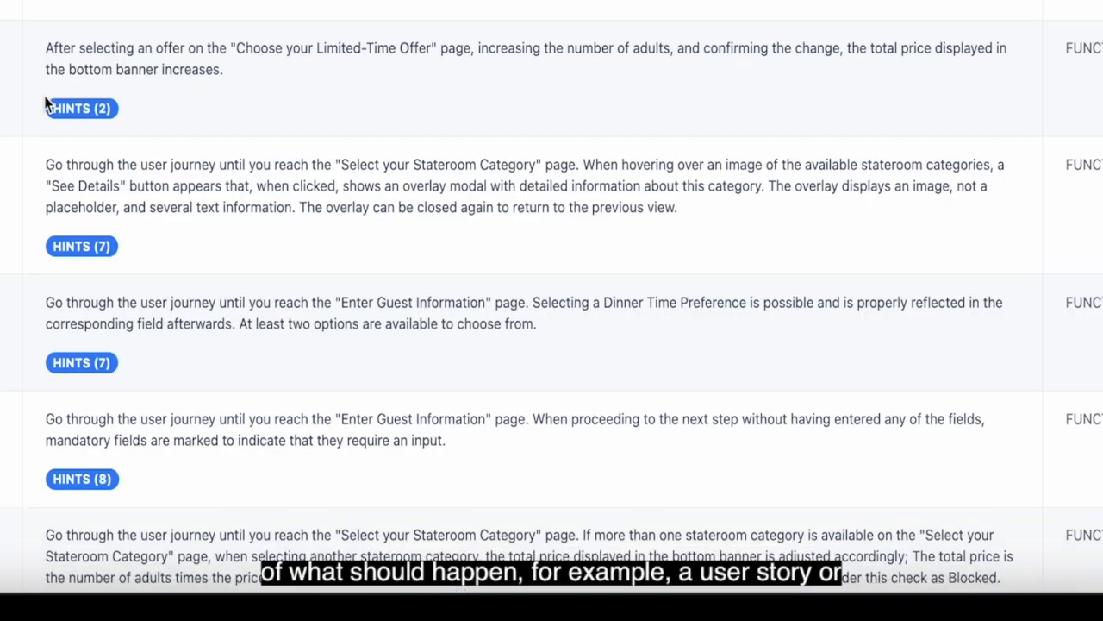
scroll(down, 3)
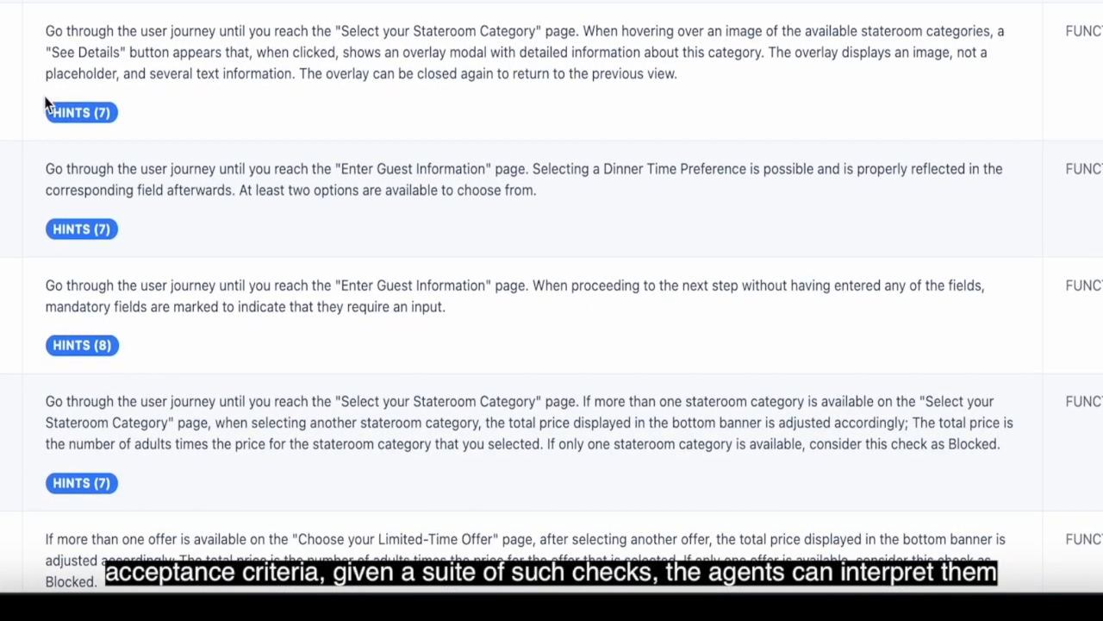
scroll(down, 3)
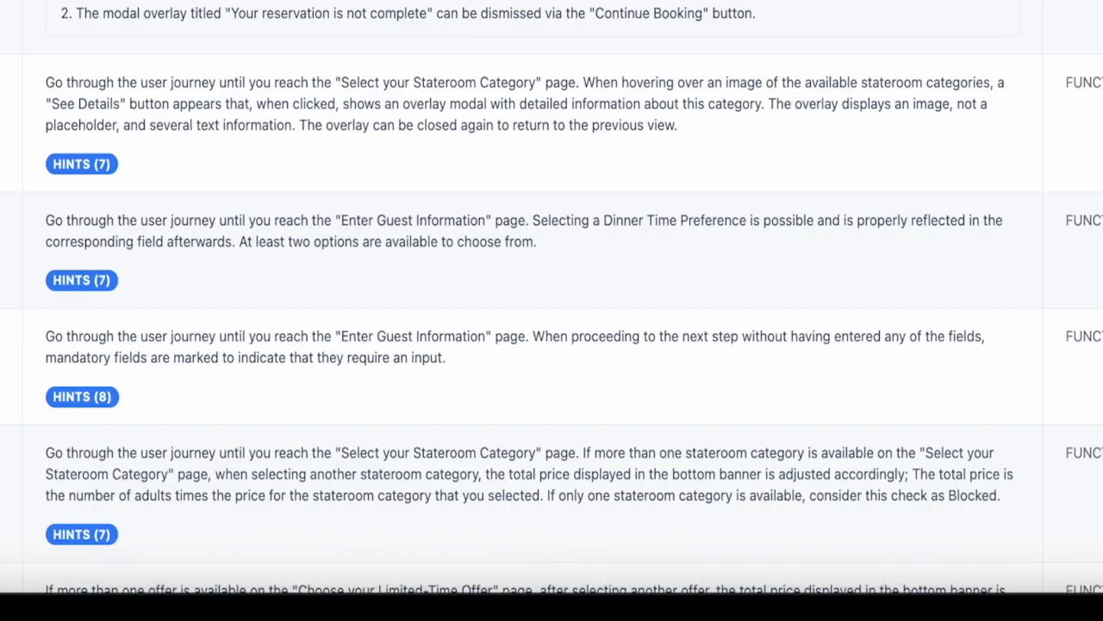
scroll(down, 3)
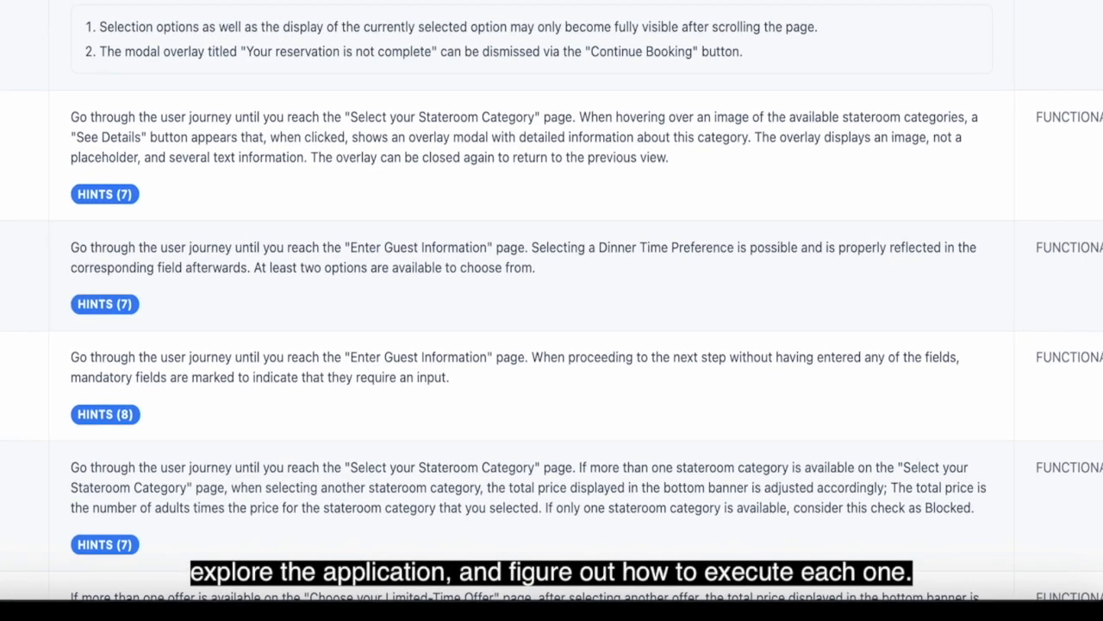
scroll(down, 3)
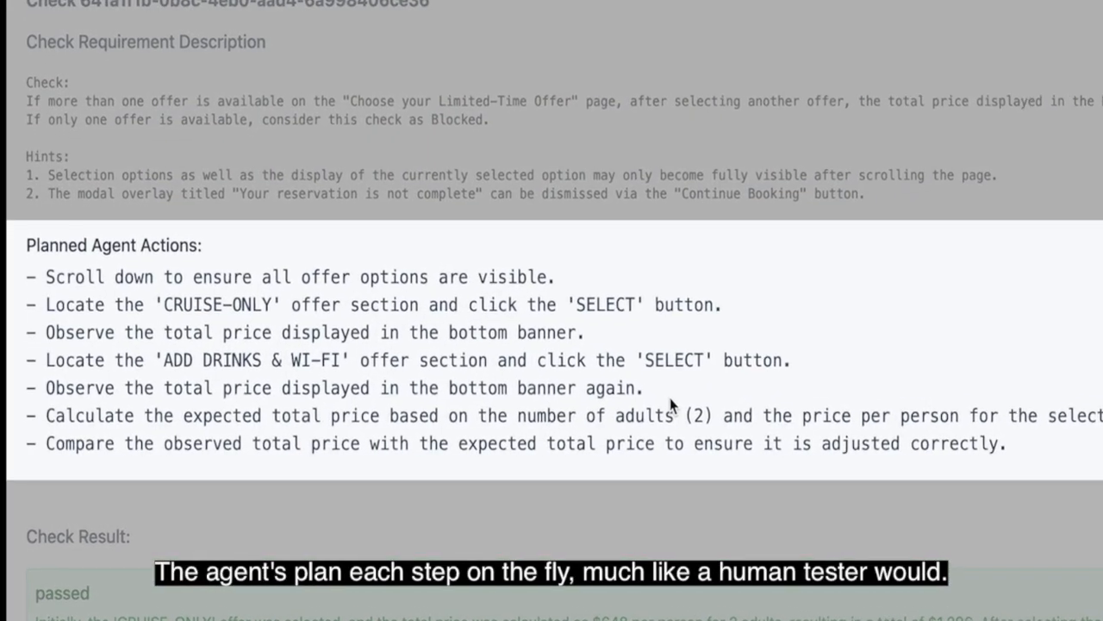
Scroll the check detail down to its Planned Agent Actions and passed Check Result.
scroll(down, 3)
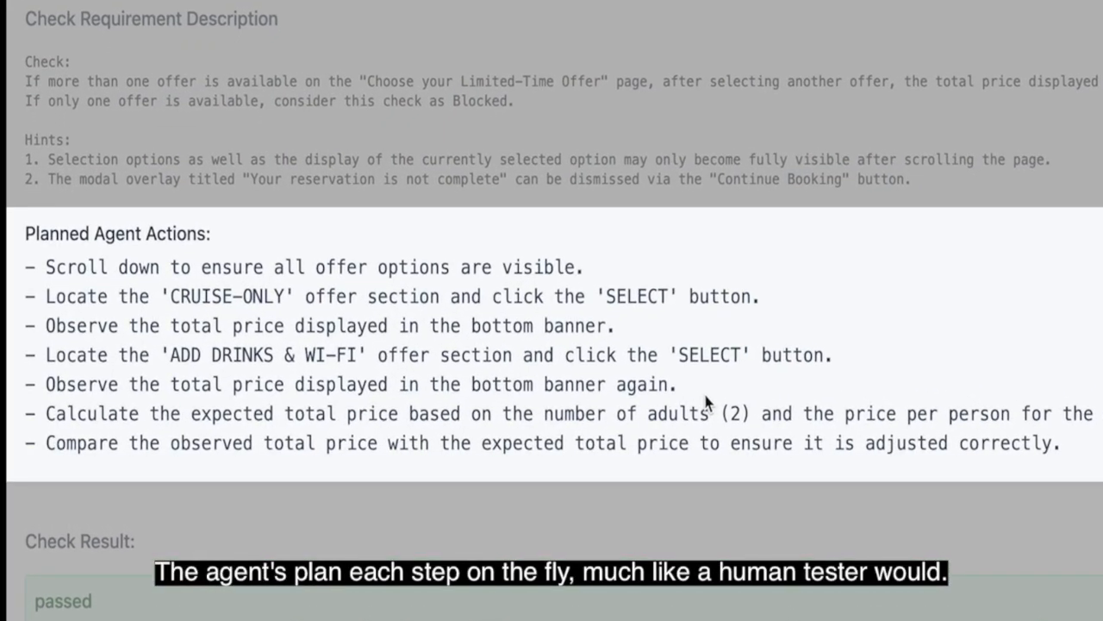